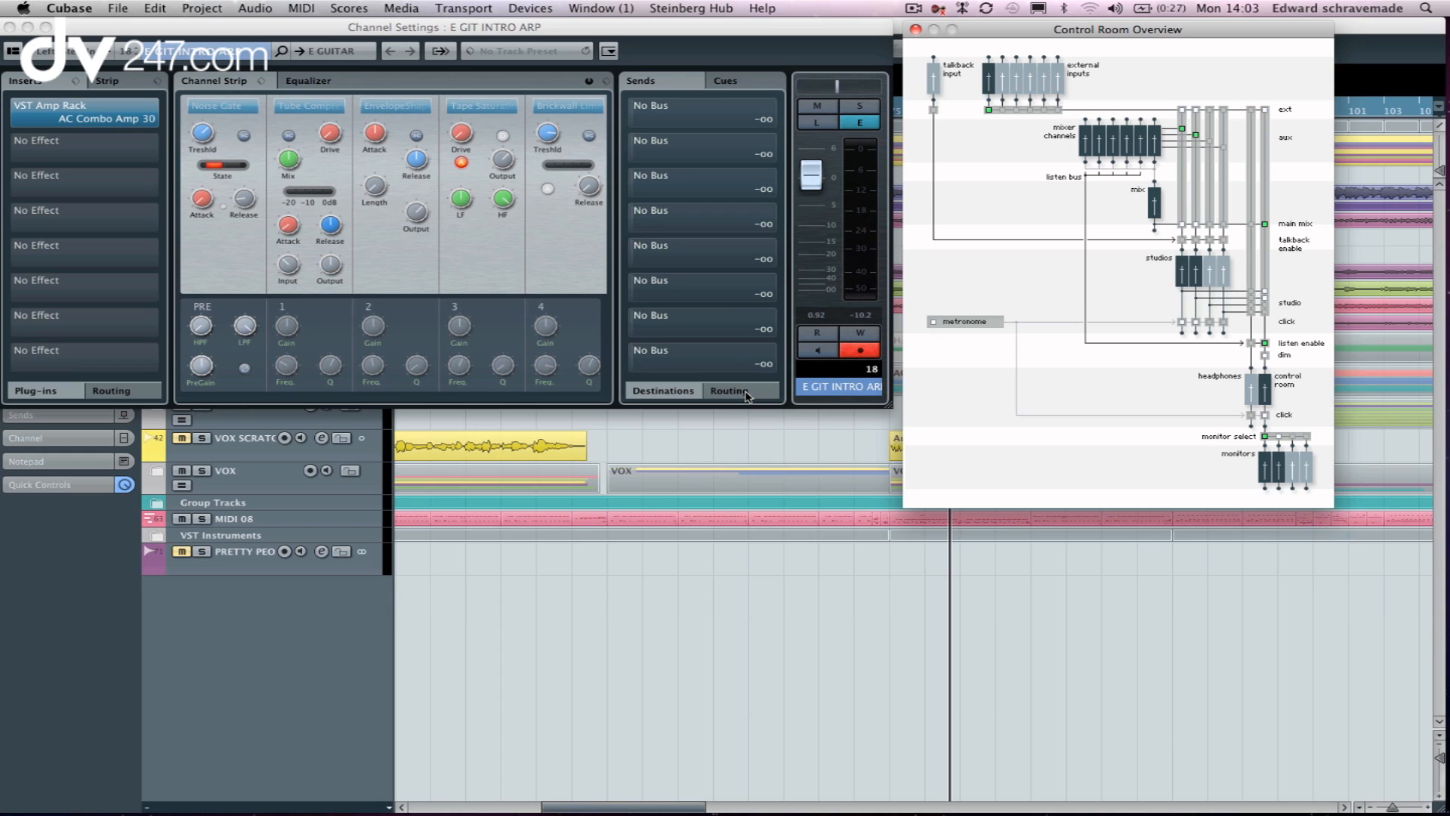
# Step: Bring up VST Connections from the Devices menu to view the Studio configuration
pyautogui.click(530, 7)
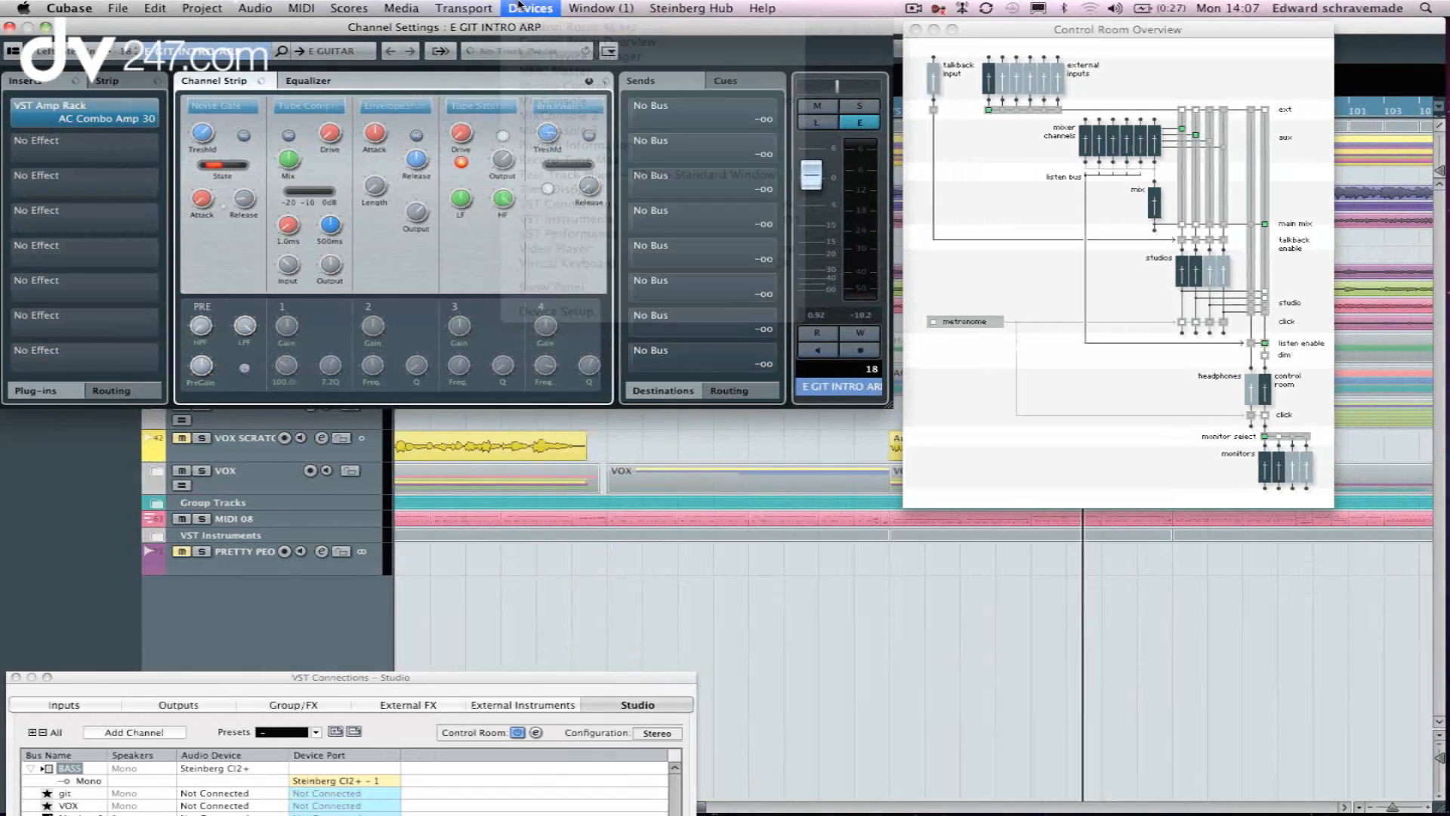
# Step: Choose Control Room Mixer from the Devices menu to show the cue channels and levels
pyautogui.click(530, 8)
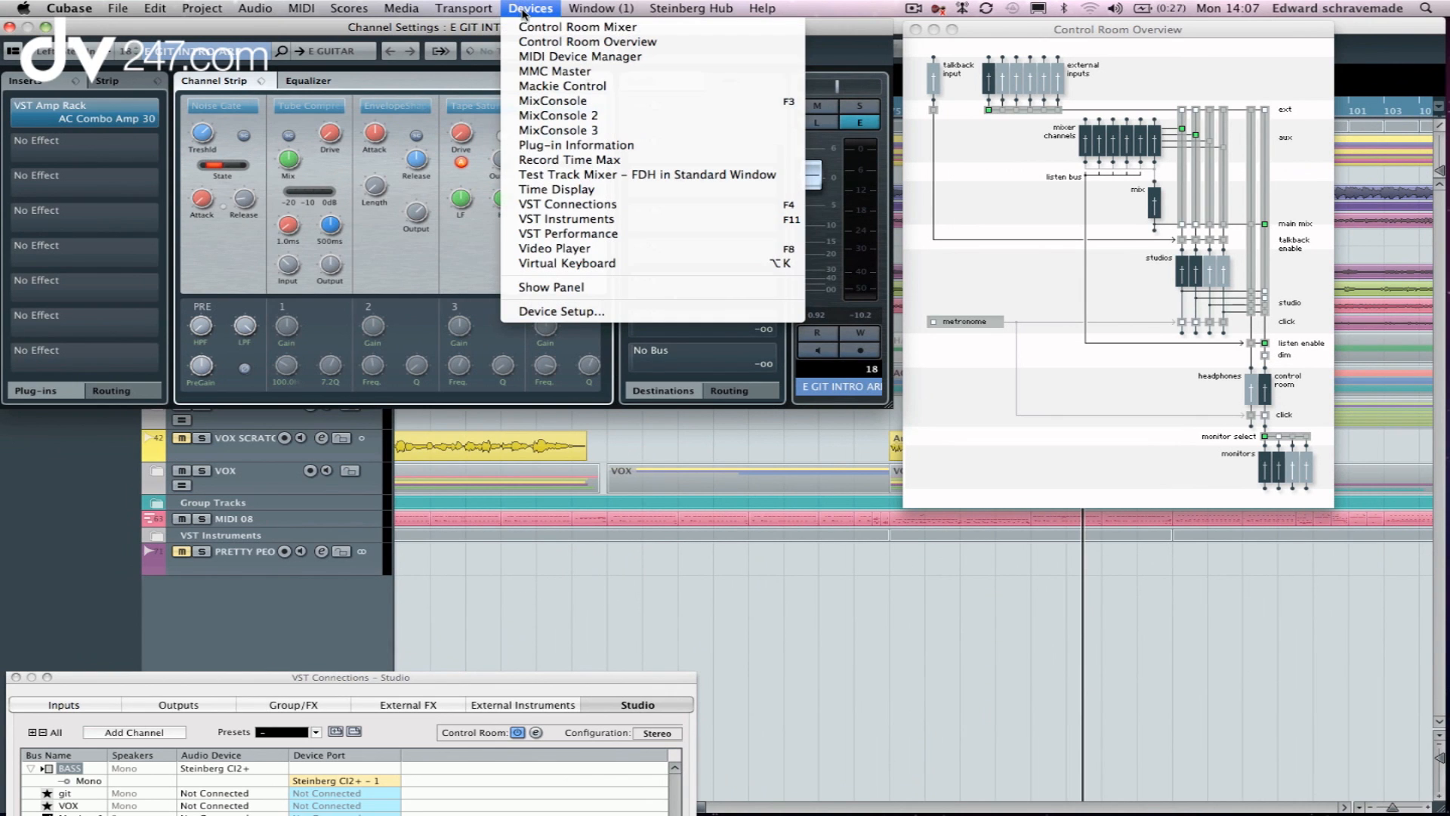
pyautogui.moveTo(579, 26)
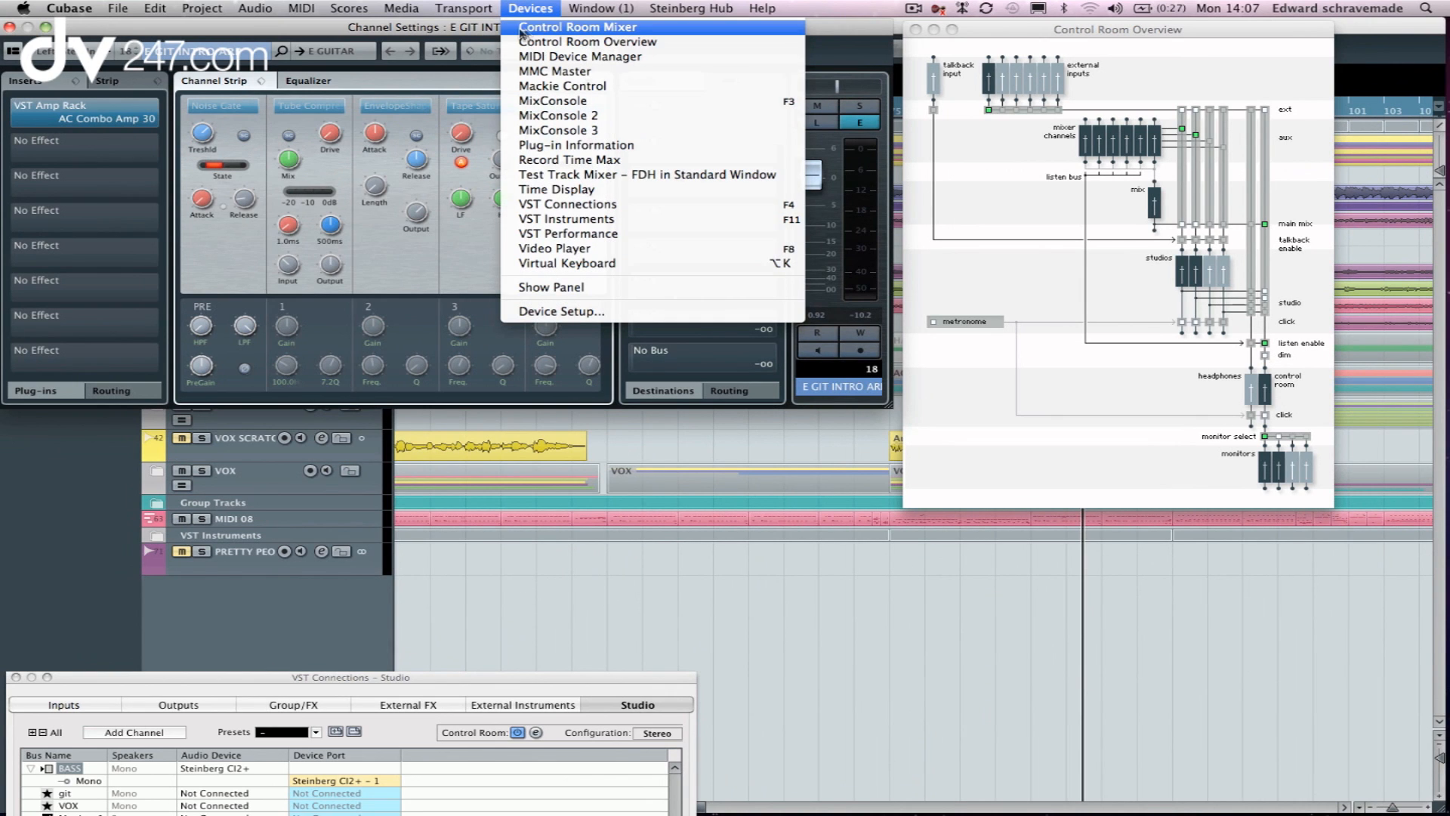
pyautogui.click(579, 26)
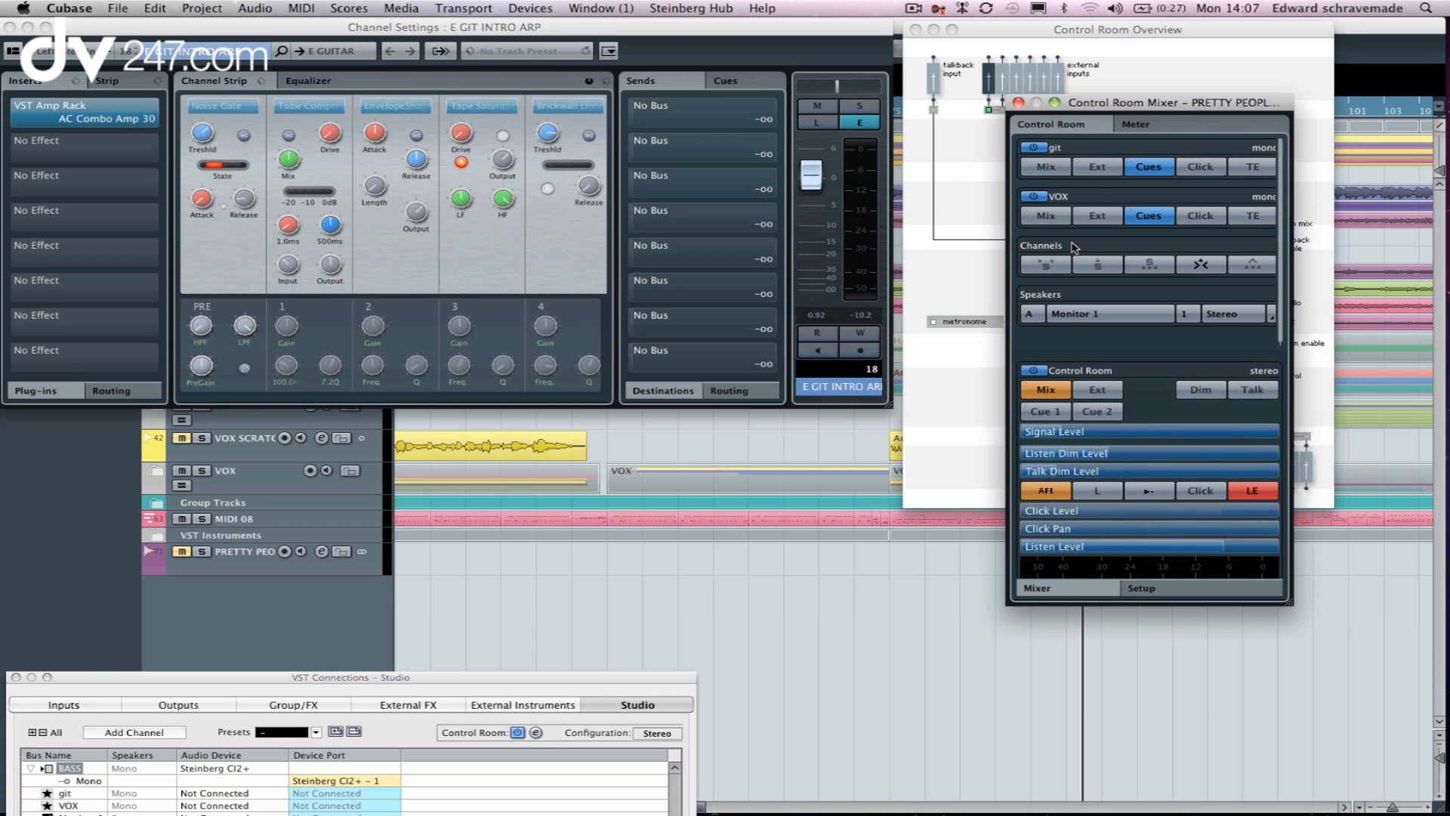
pyautogui.moveTo(1192, 479)
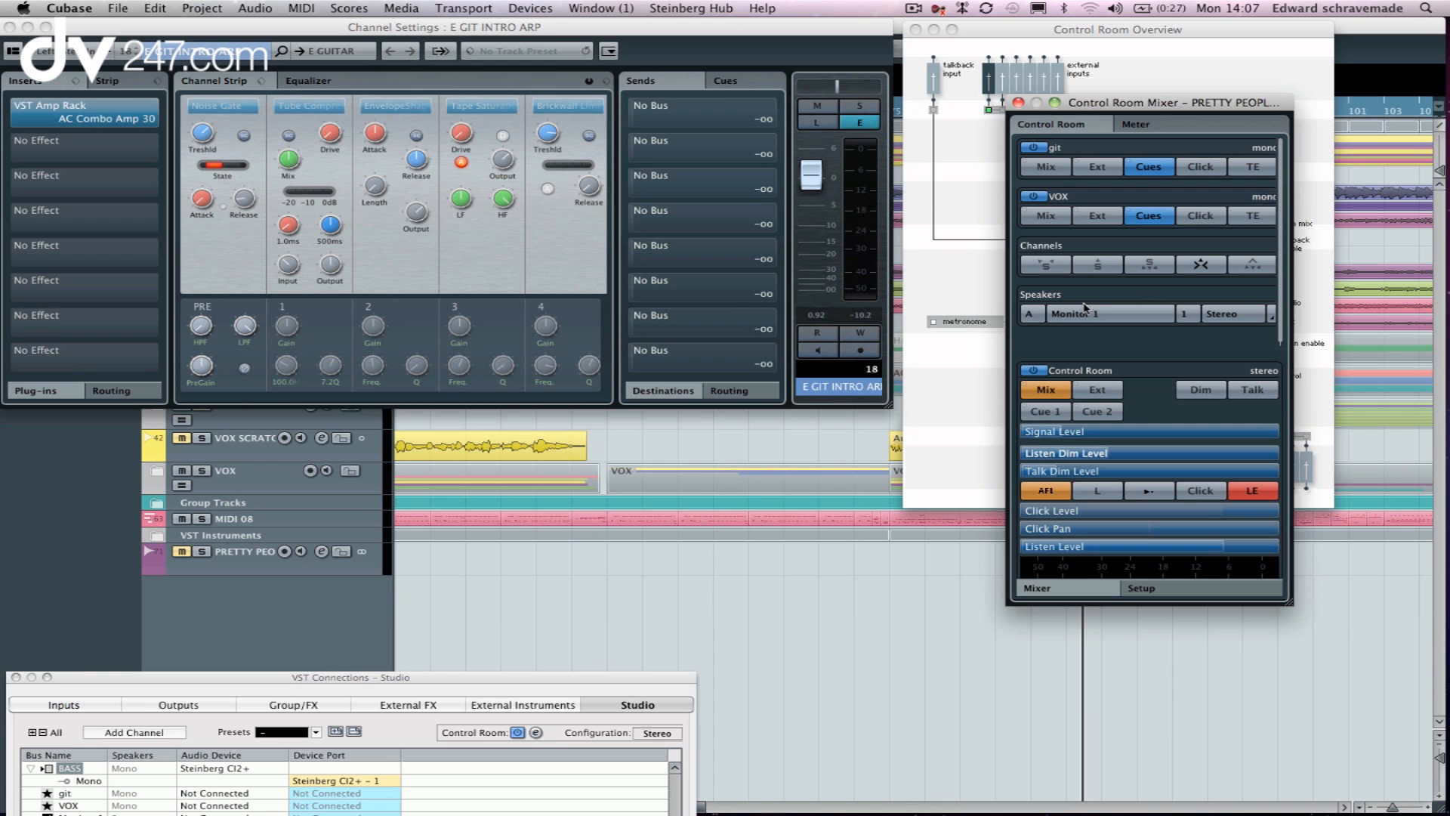
pyautogui.moveTo(190, 683)
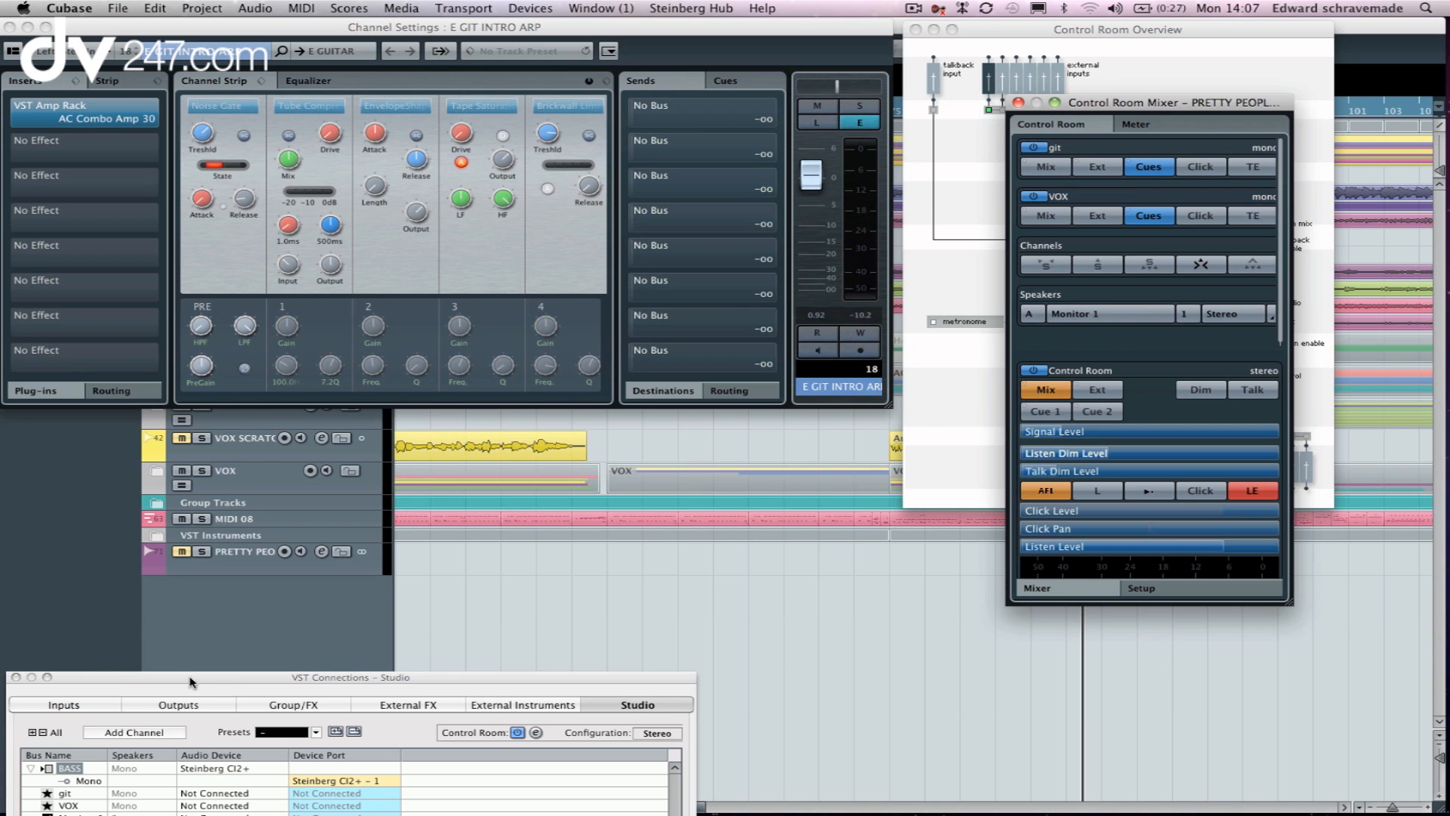
pyautogui.moveTo(191, 677); pyautogui.dragTo(213, 514)
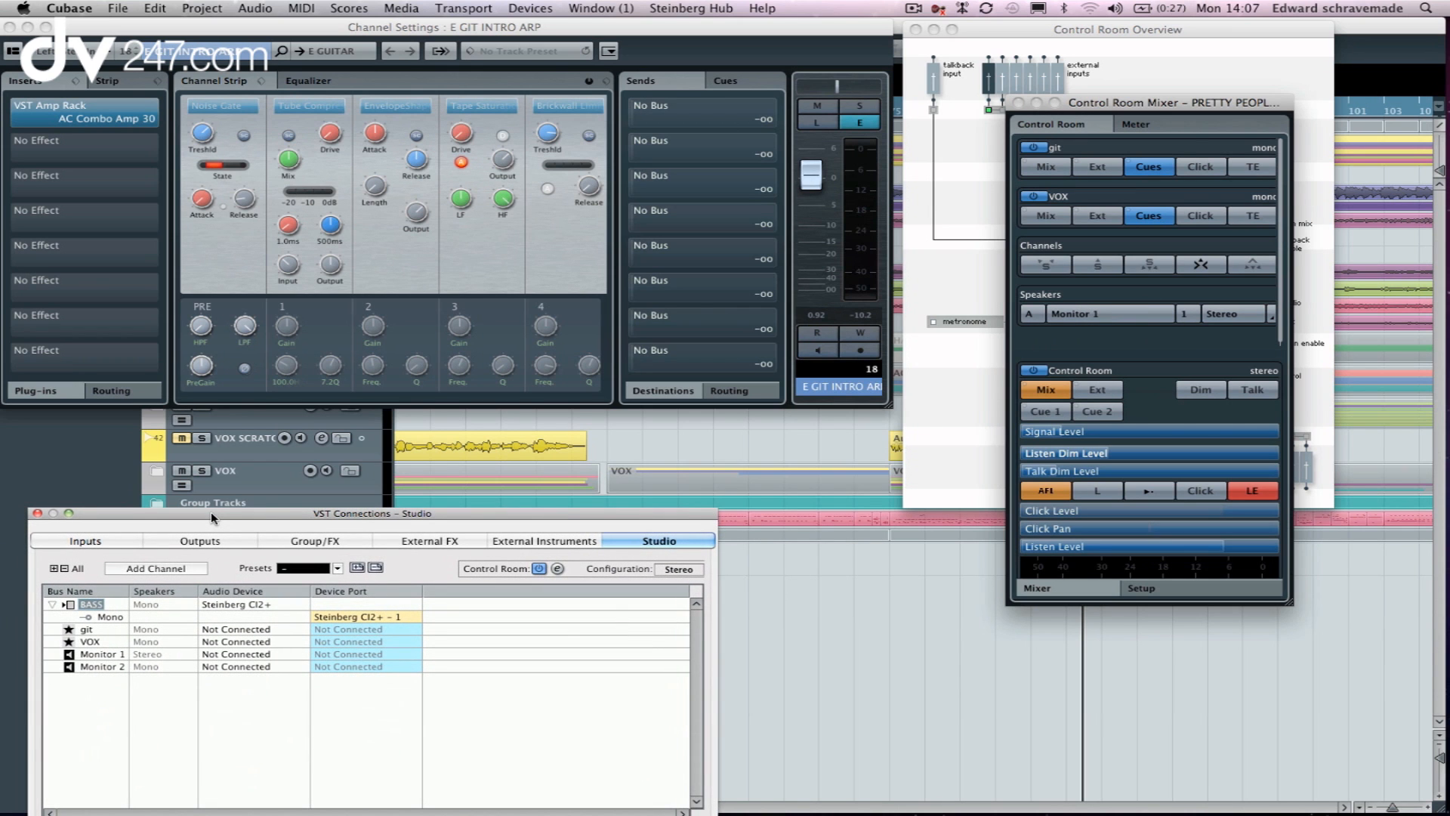
pyautogui.moveTo(212, 517)
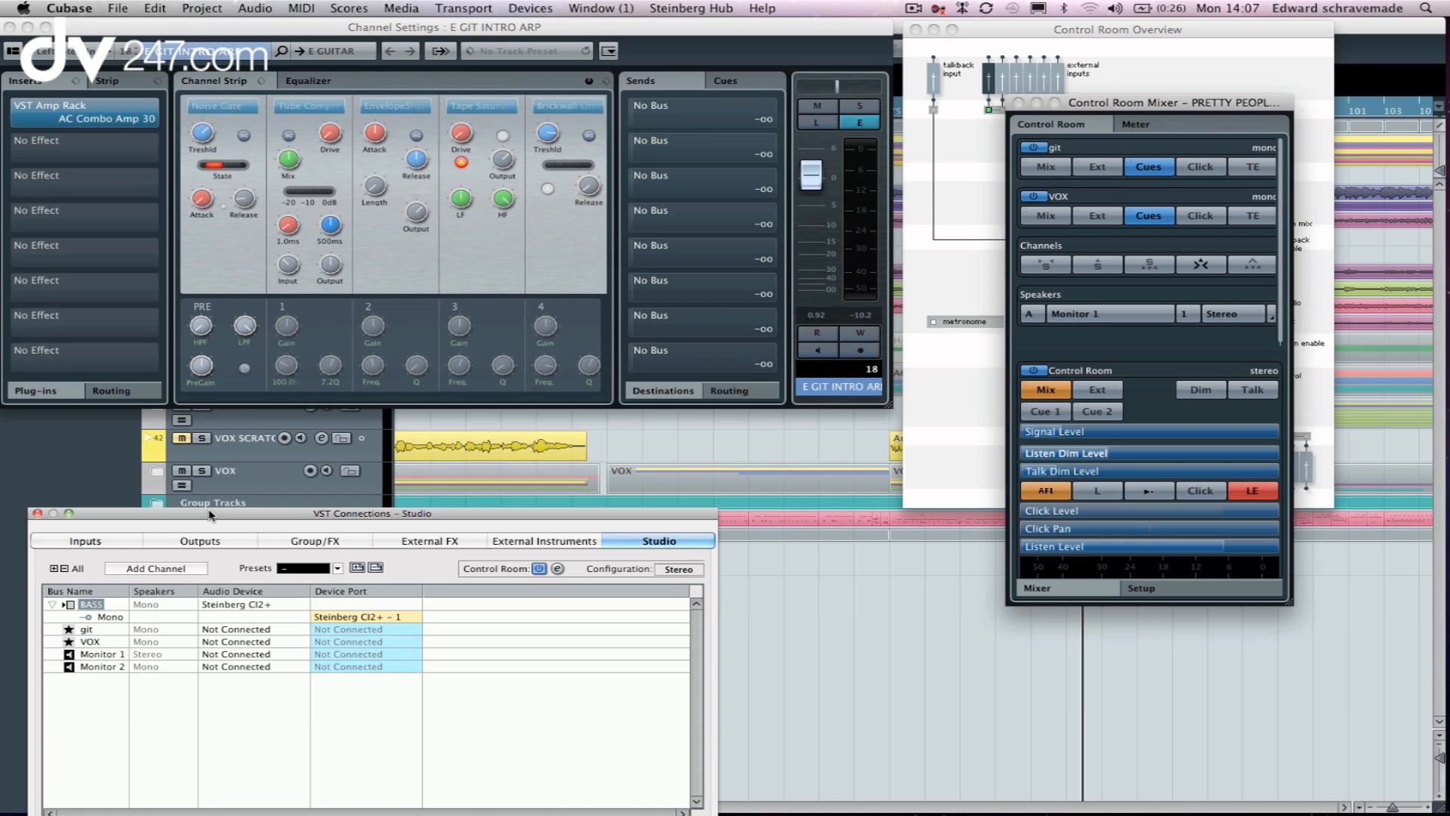
pyautogui.moveTo(203, 579)
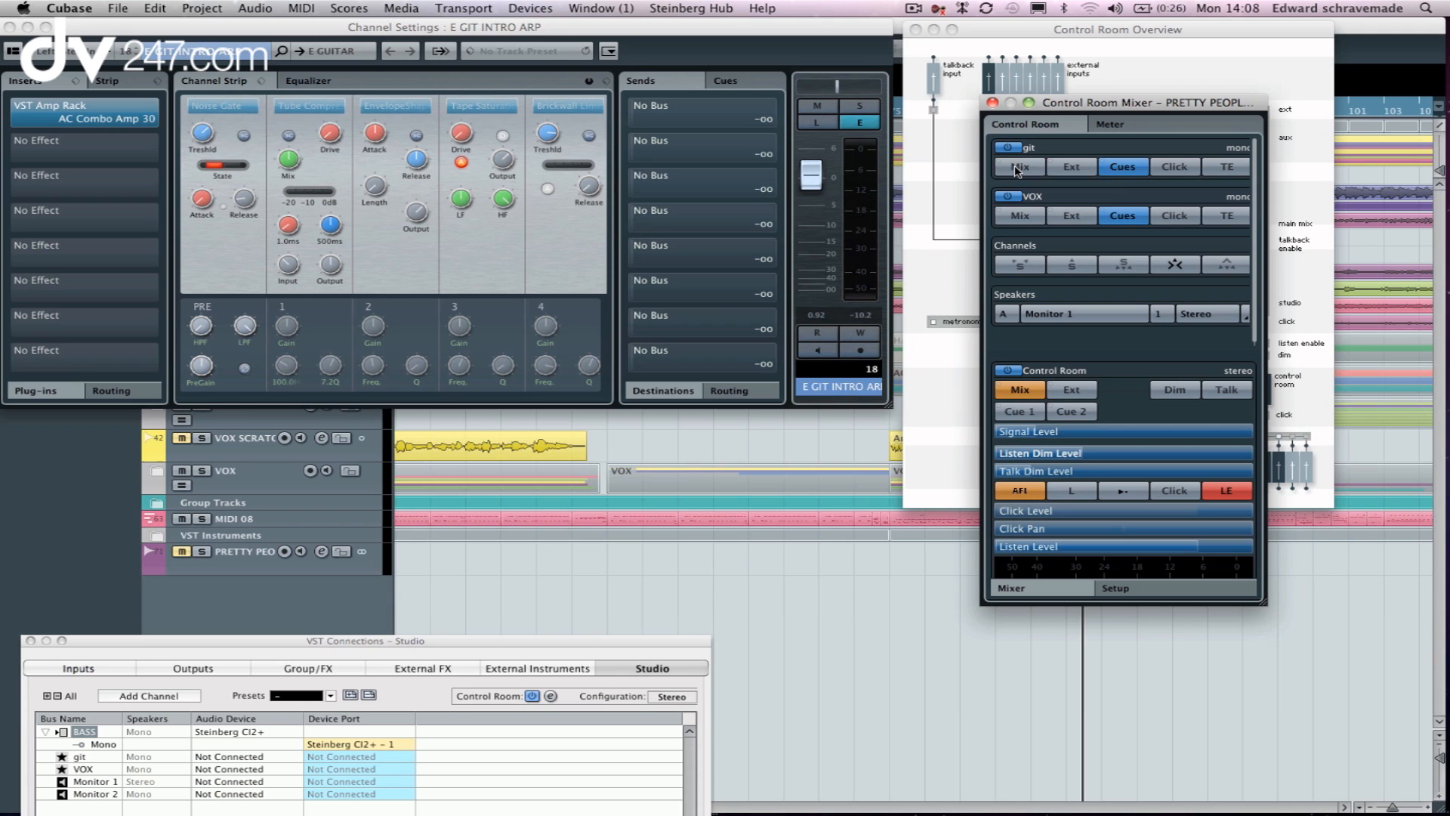
pyautogui.moveTo(1071, 166)
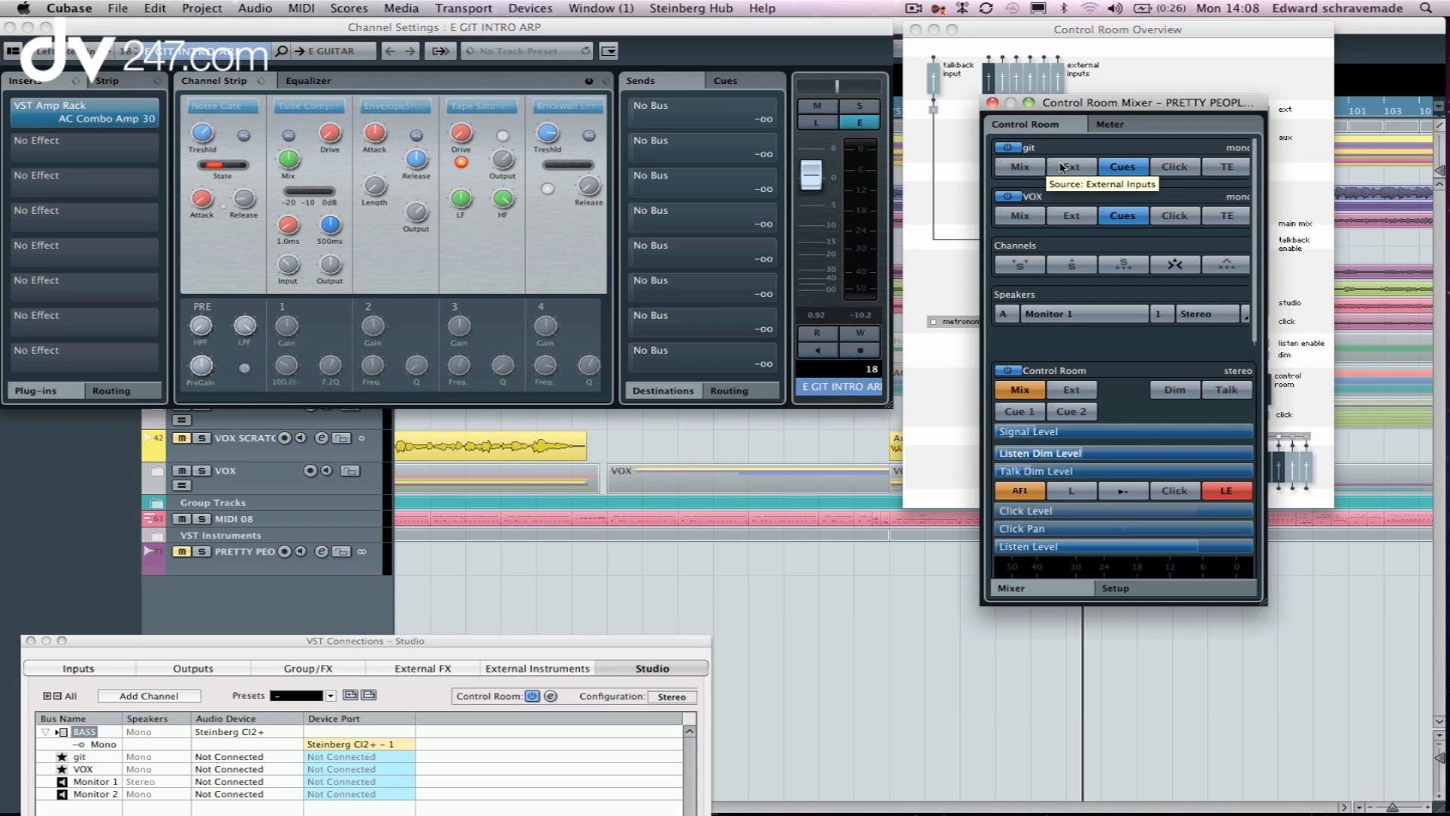
pyautogui.moveTo(1226, 167)
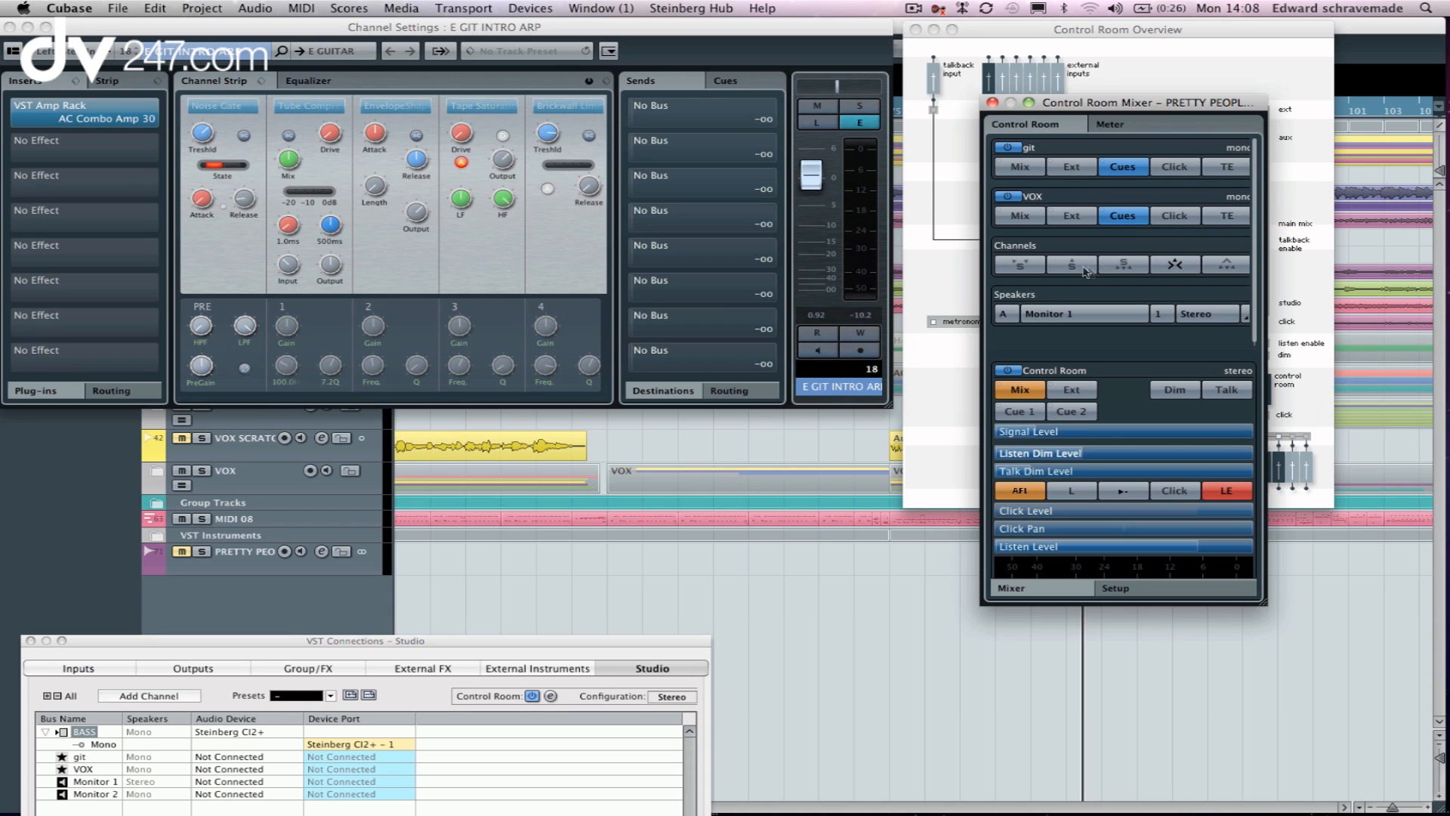
pyautogui.moveTo(1024, 269)
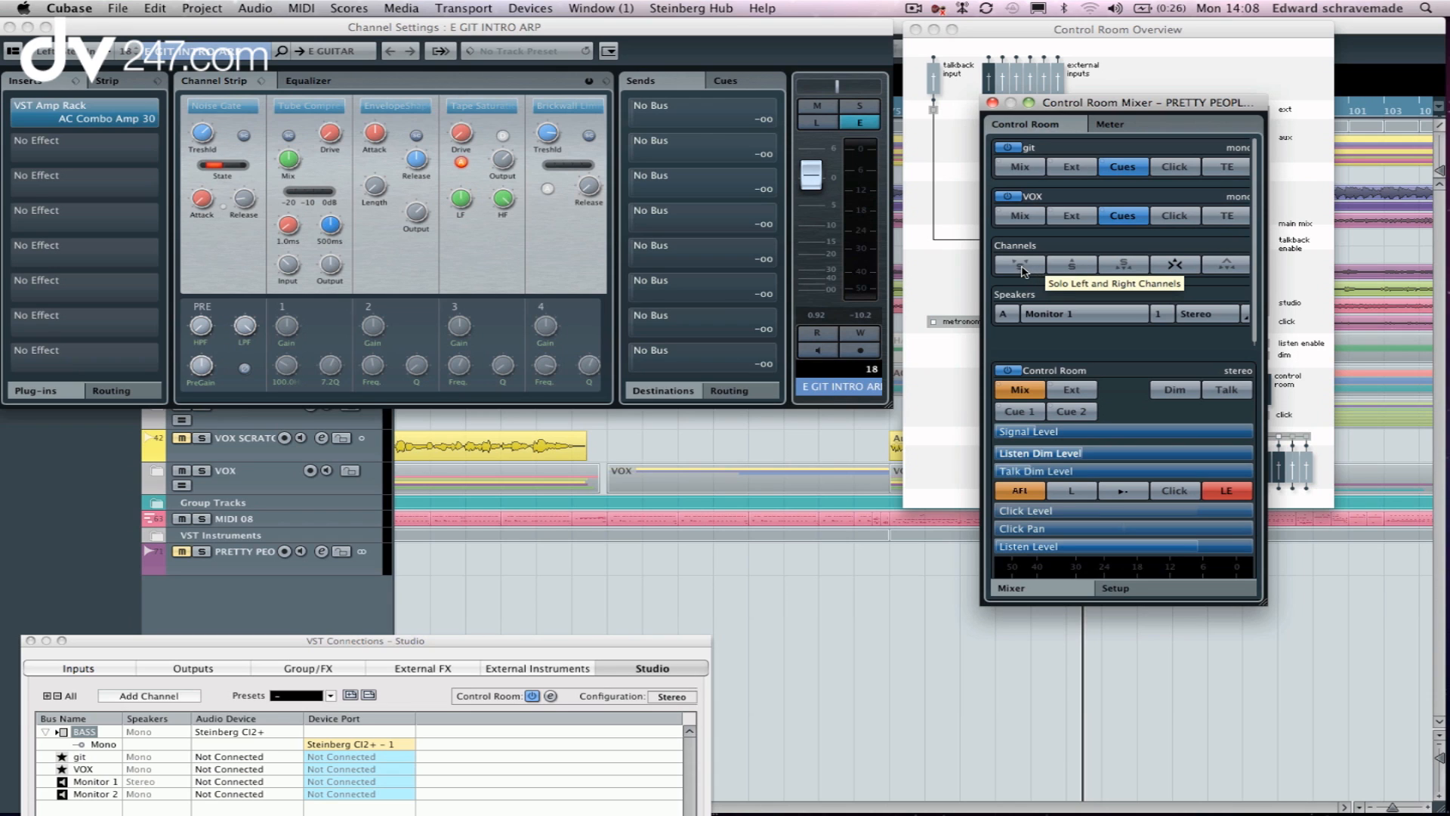
pyautogui.moveTo(1084, 371)
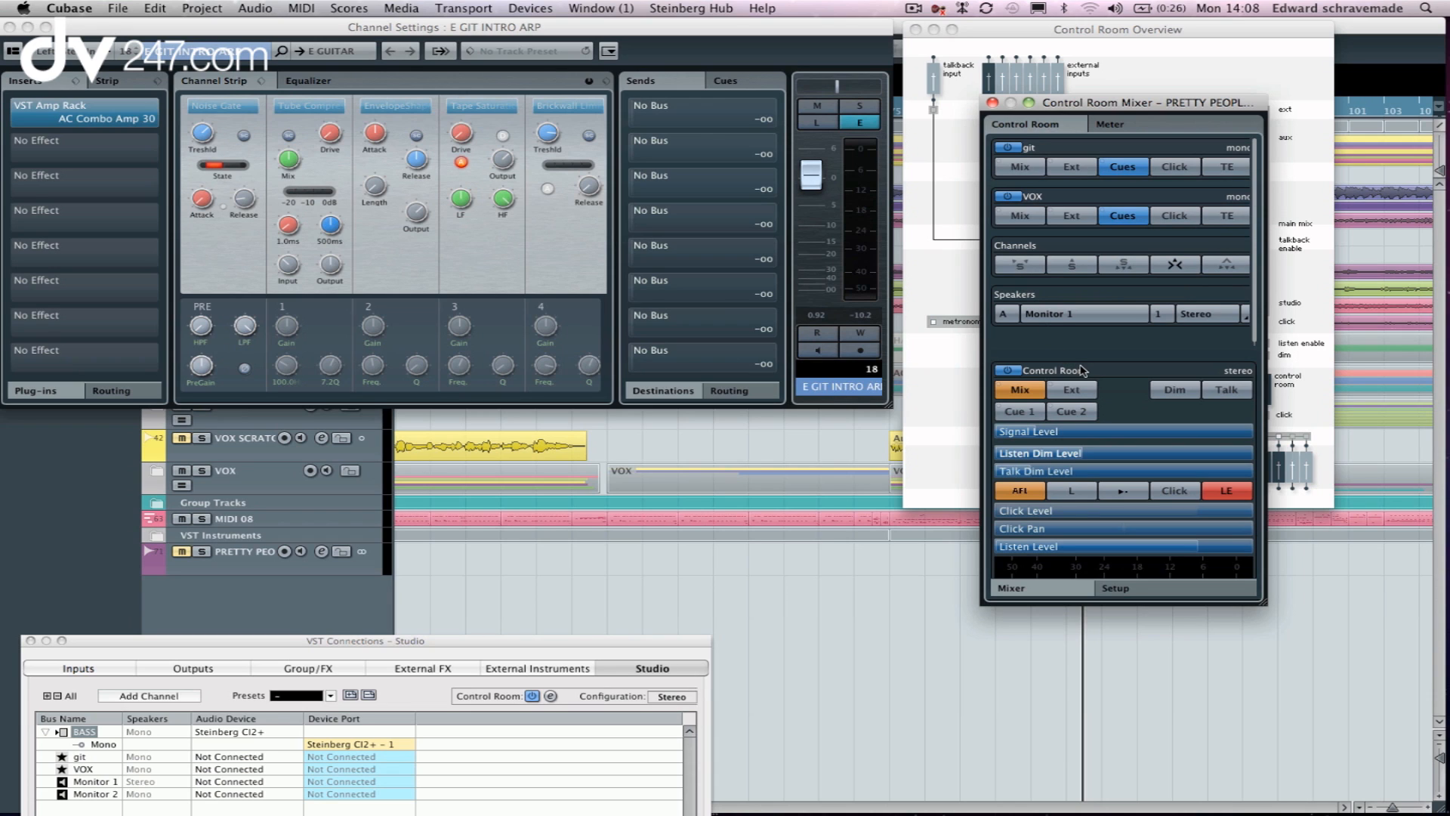
pyautogui.moveTo(1097, 309)
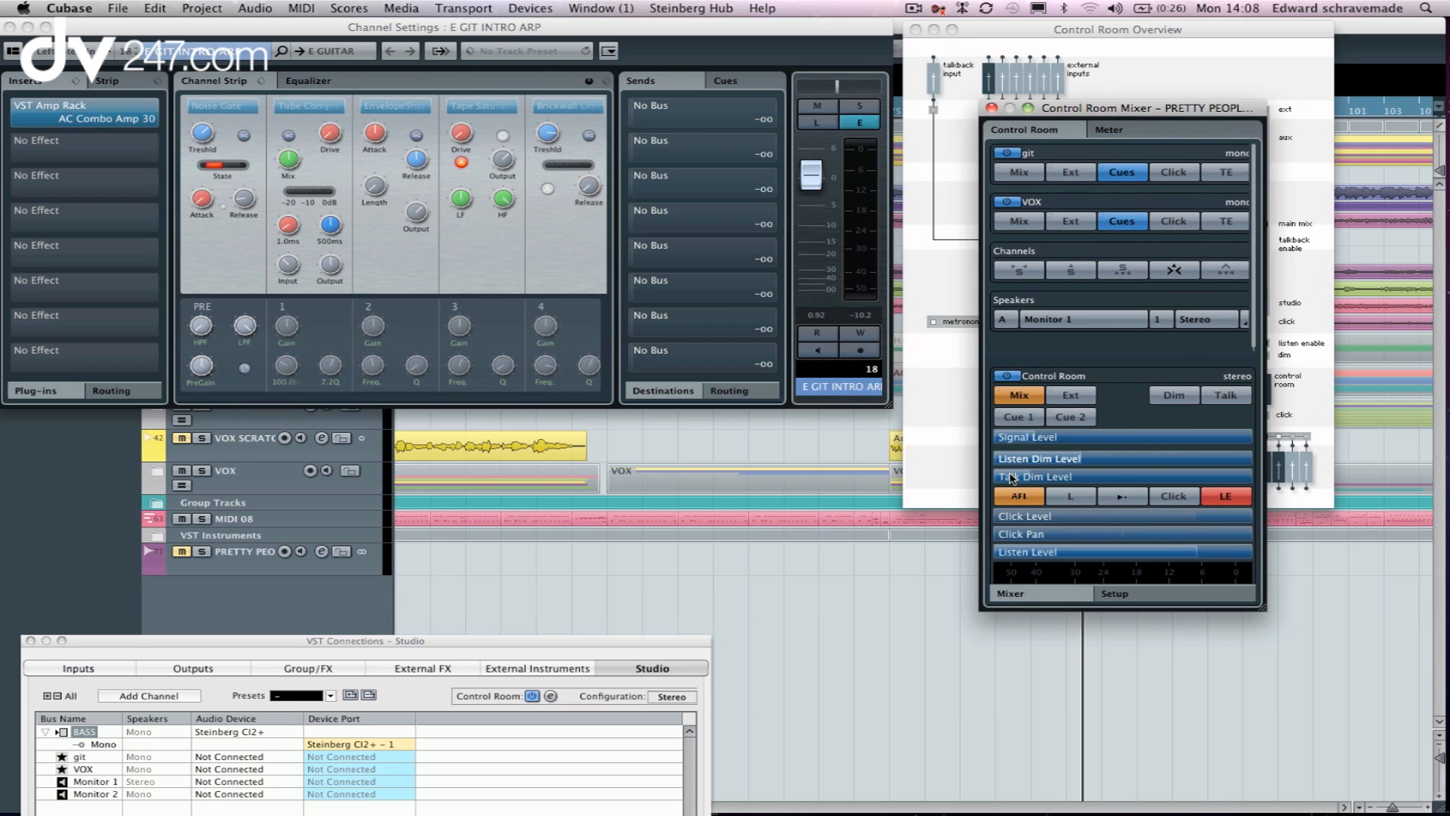
# Step: Load VintageCompressor into the first insert slot of the control room channel
pyautogui.moveTo(1064, 475); pyautogui.dragTo(1185, 475)
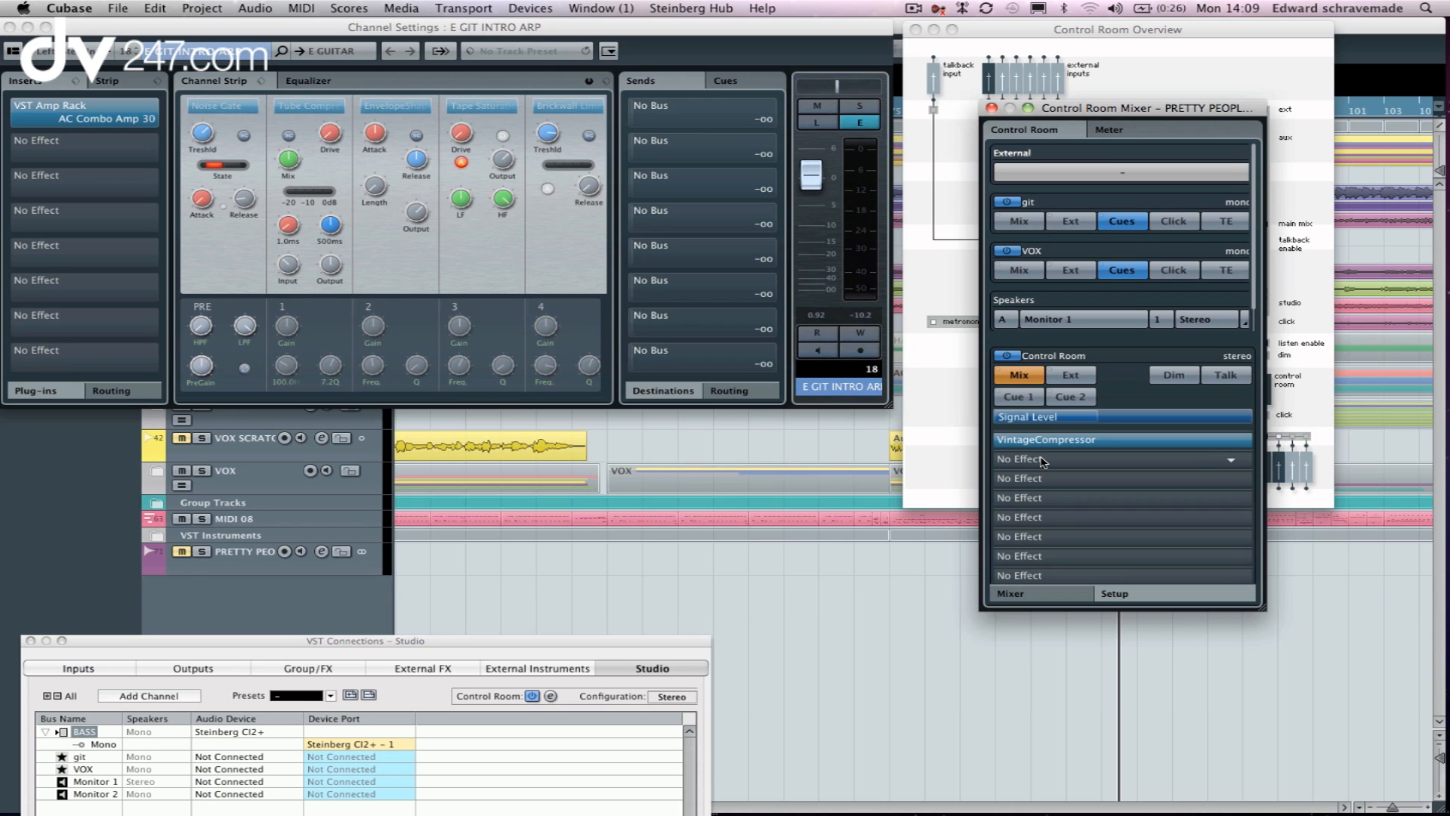
pyautogui.moveTo(1044, 467)
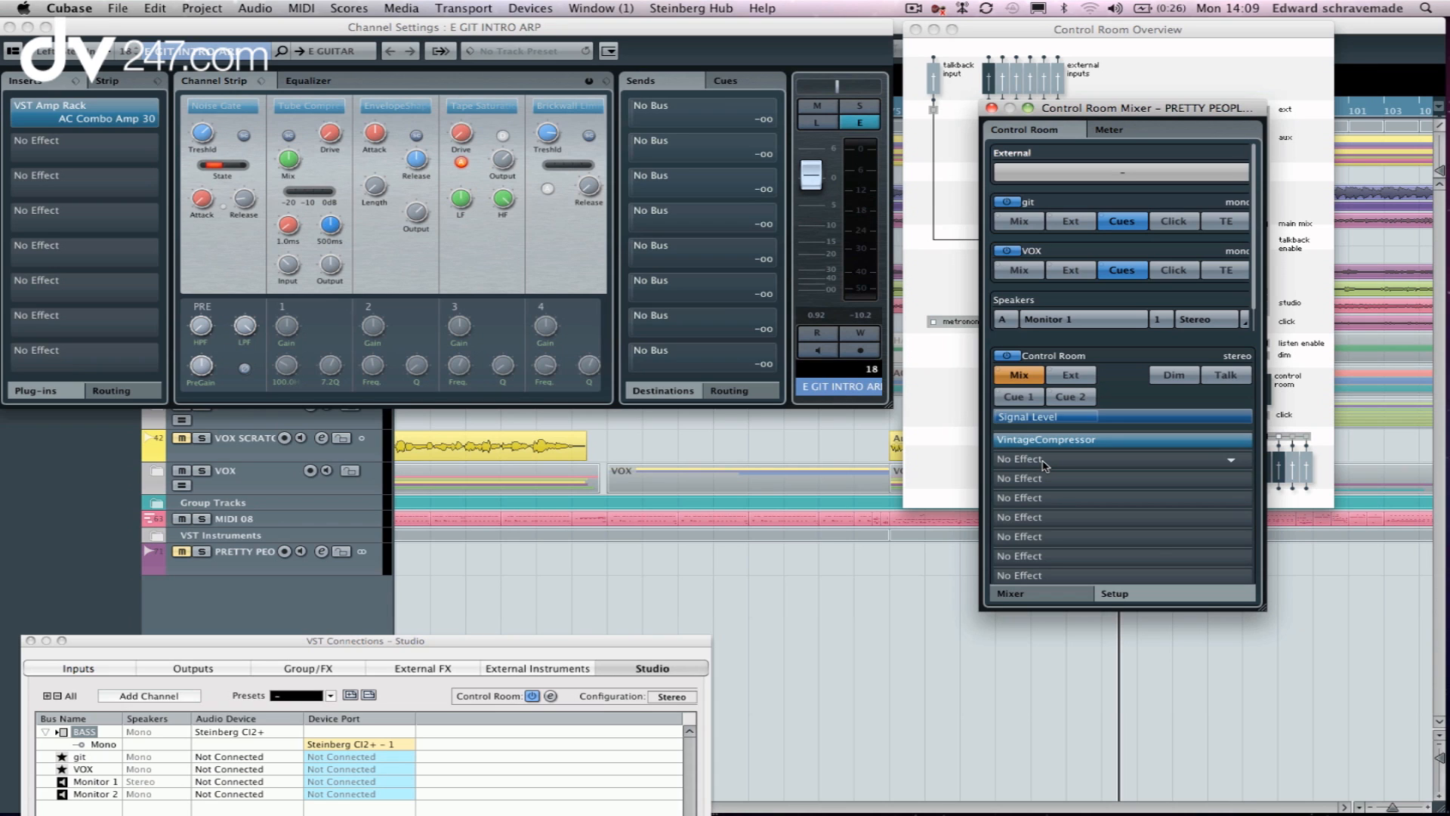
pyautogui.moveTo(1233, 462)
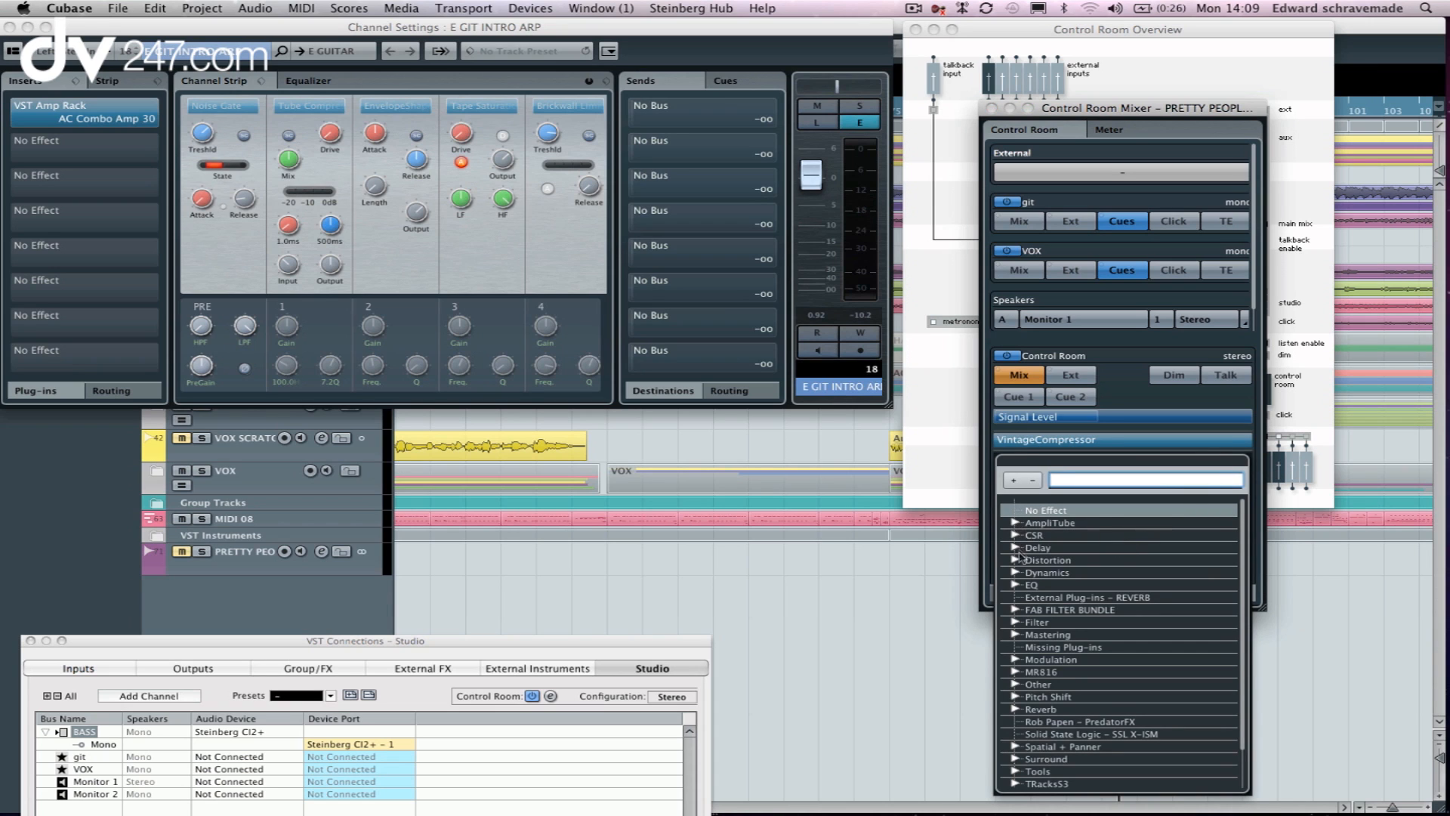
# Step: Load VST Amp Rack into the second control room insert and dismiss its editor window
pyautogui.click(1017, 559)
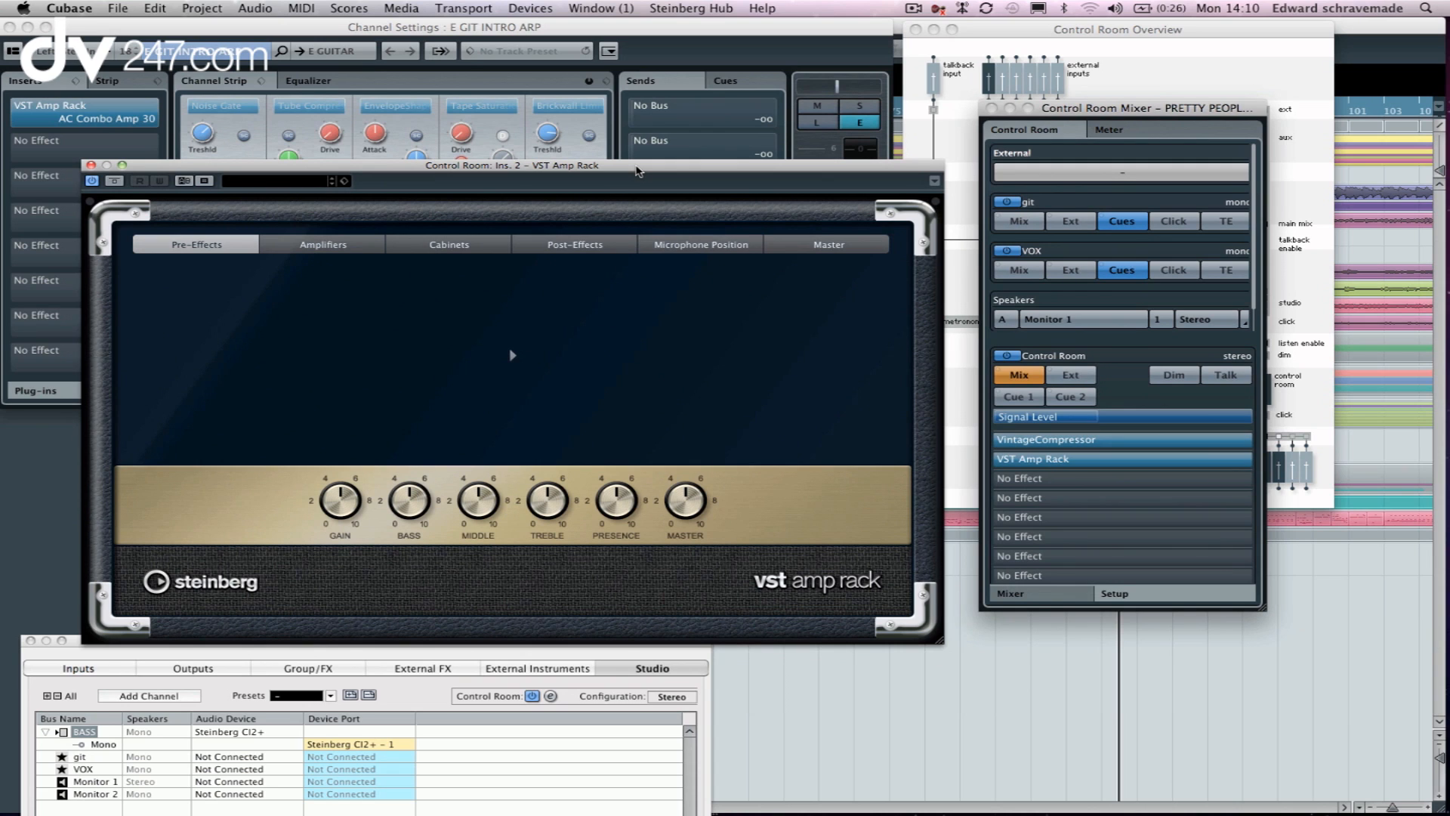
pyautogui.moveTo(284, 229)
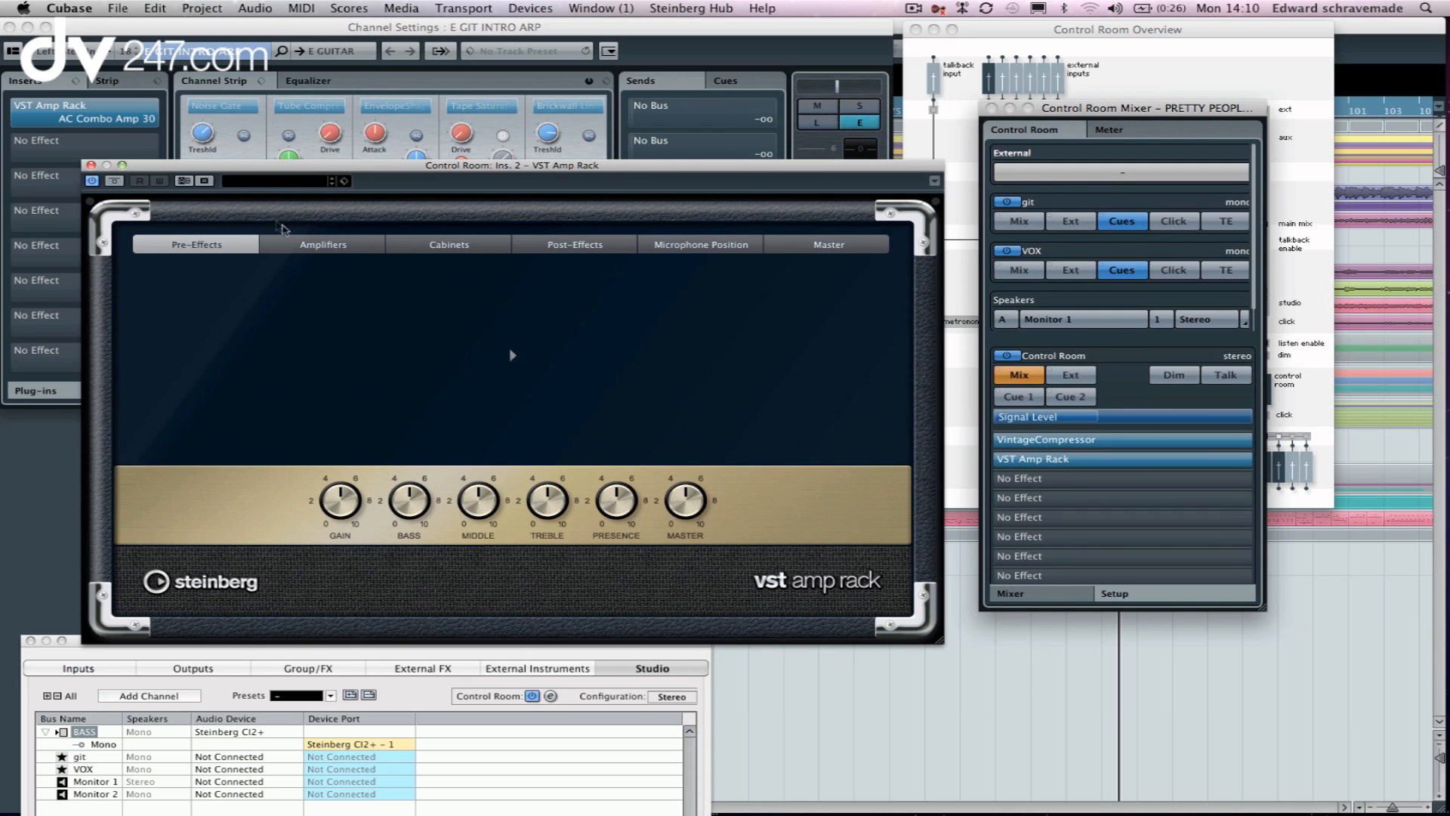
pyautogui.click(322, 245)
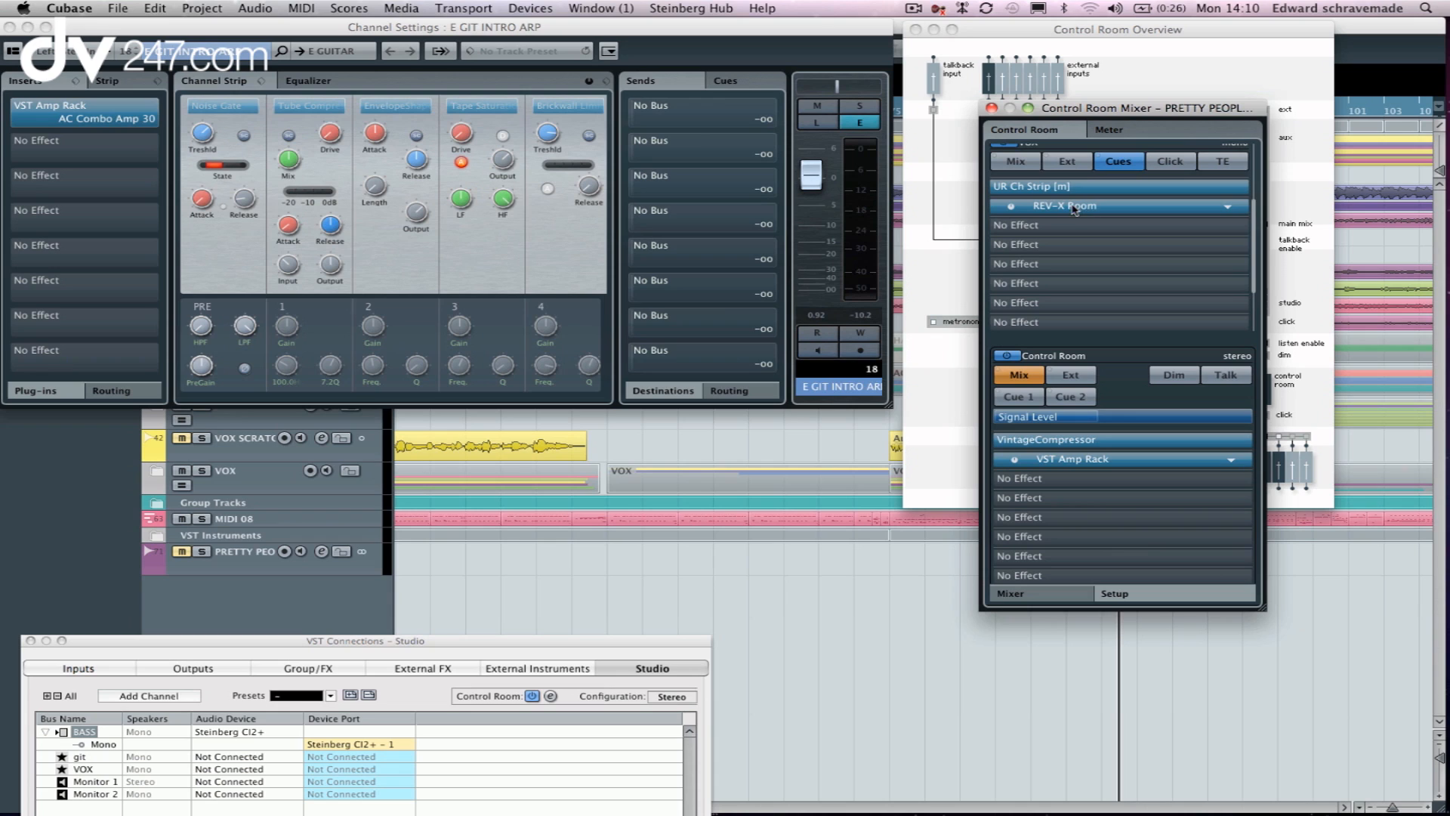
pyautogui.moveTo(1073, 210)
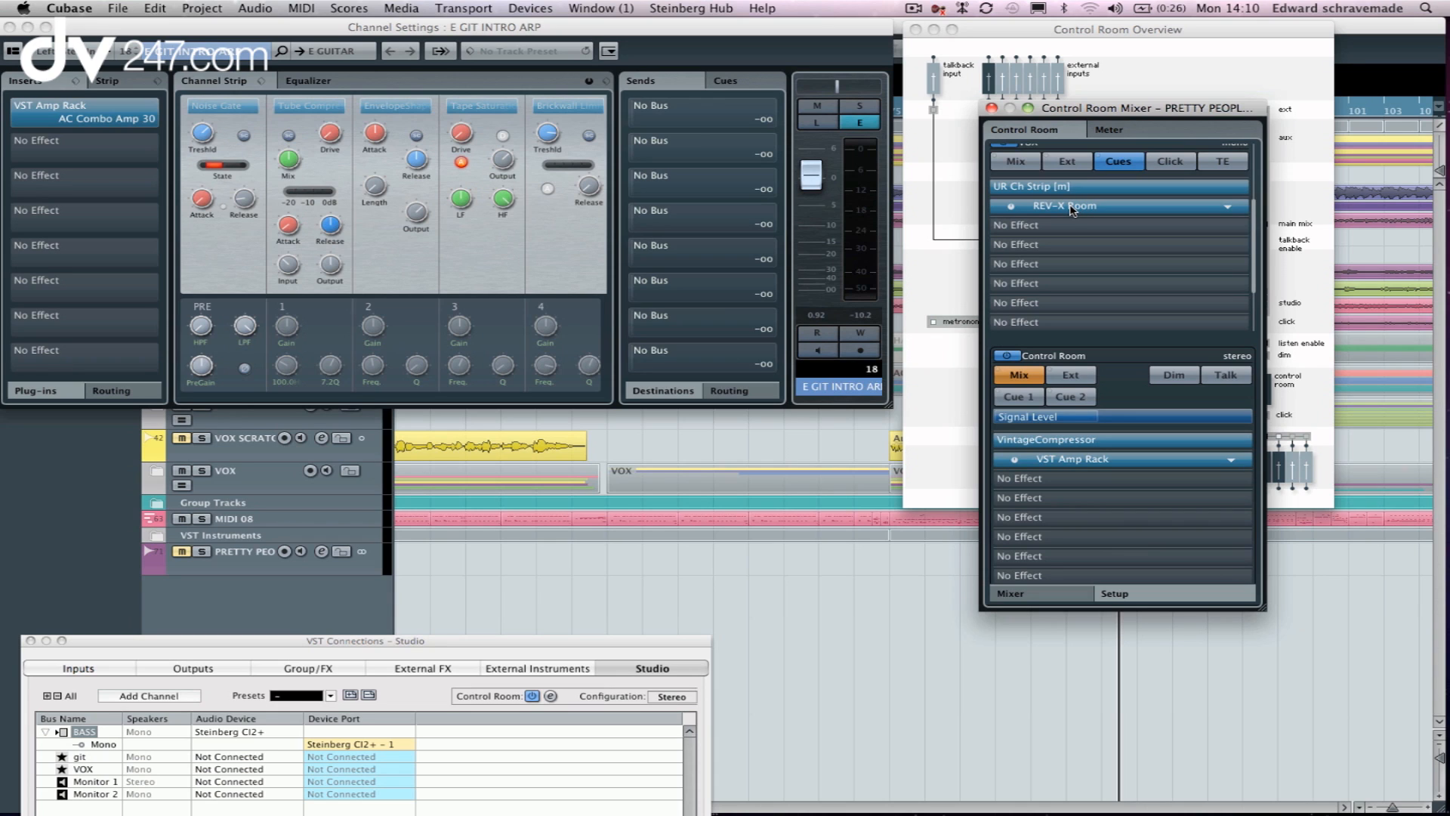
pyautogui.moveTo(1082, 207)
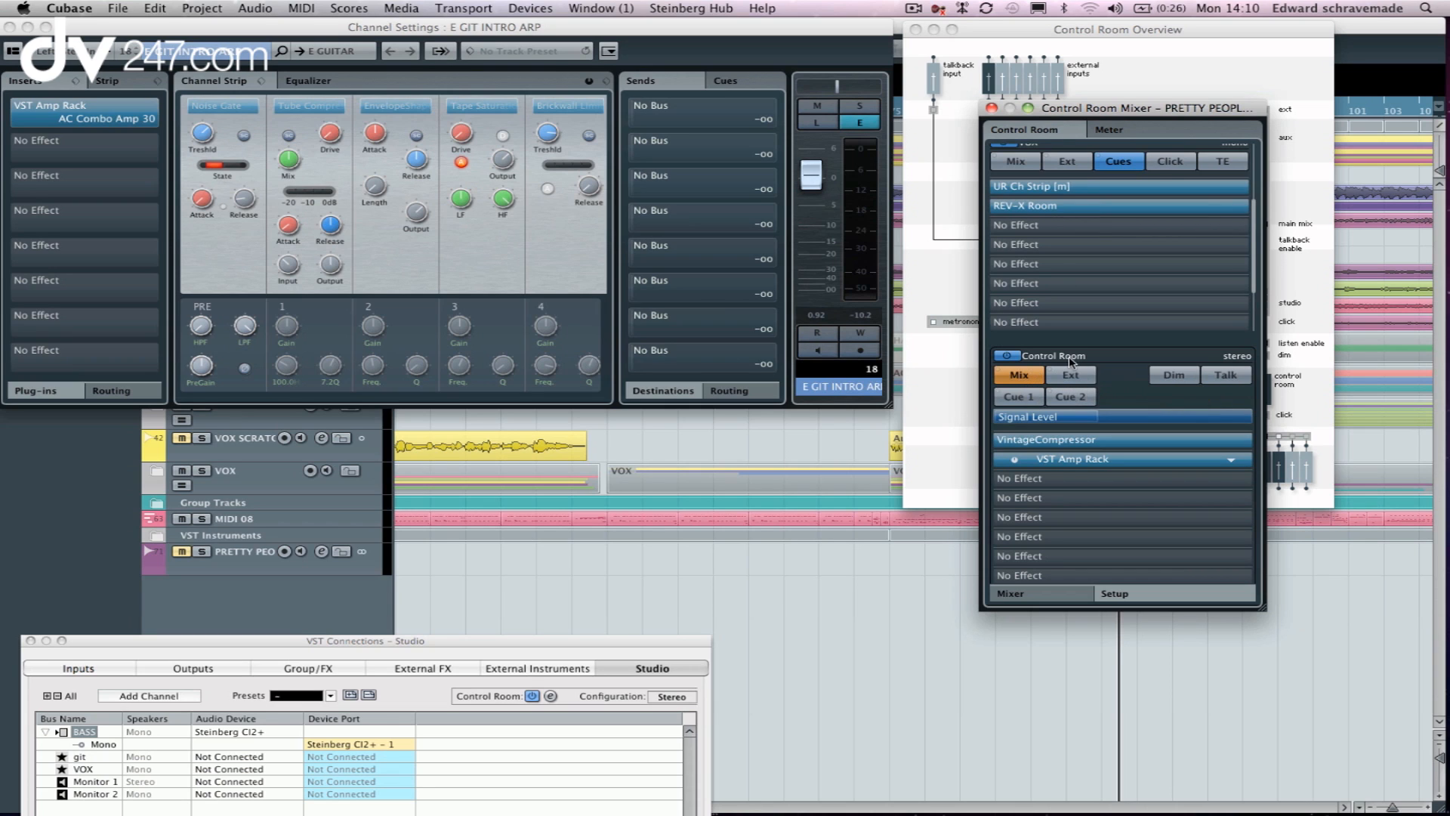
pyautogui.moveTo(1226, 375)
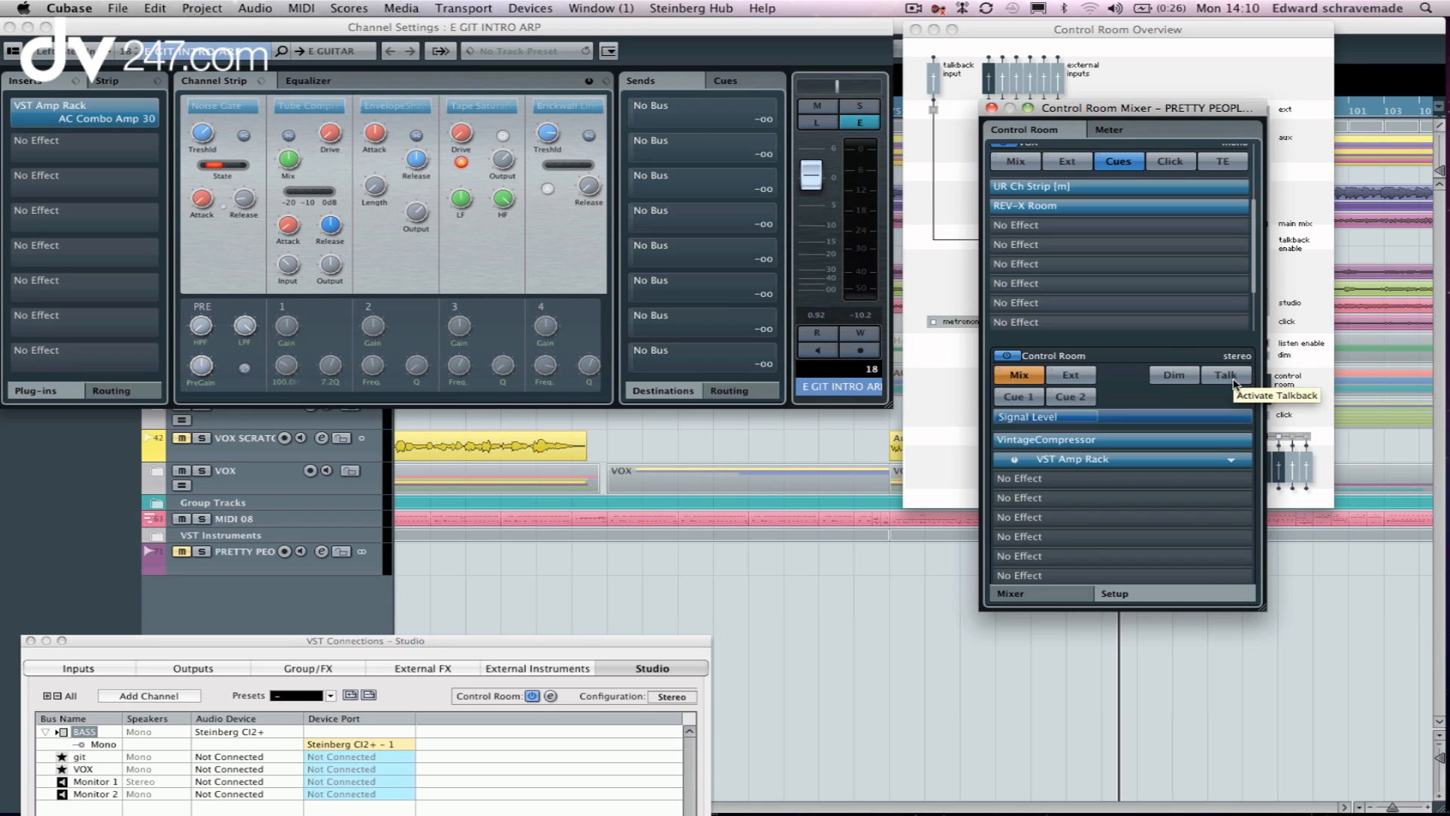
pyautogui.moveTo(1234, 385)
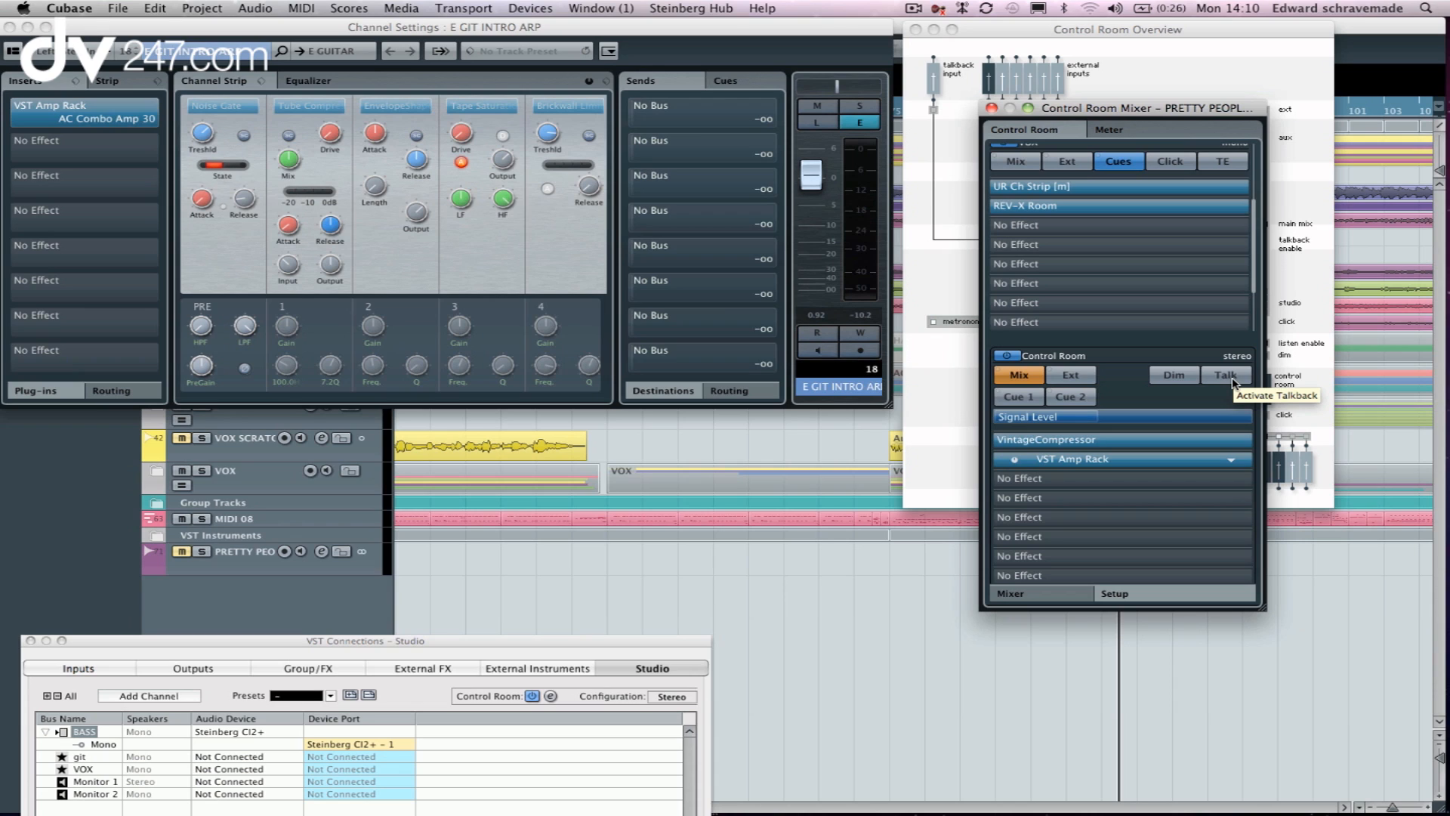